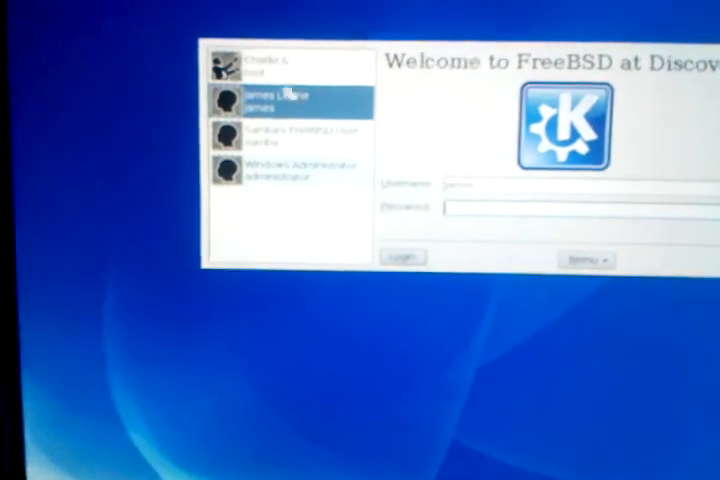
- Boot the NetBSD entry from the GRUB menu
{"action": "left_click", "coordinate": [290, 62]}
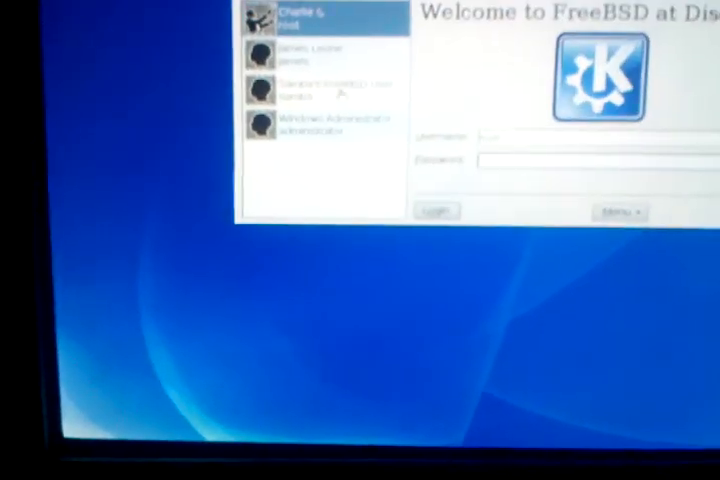
{"action": "left_click", "coordinate": [340, 56]}
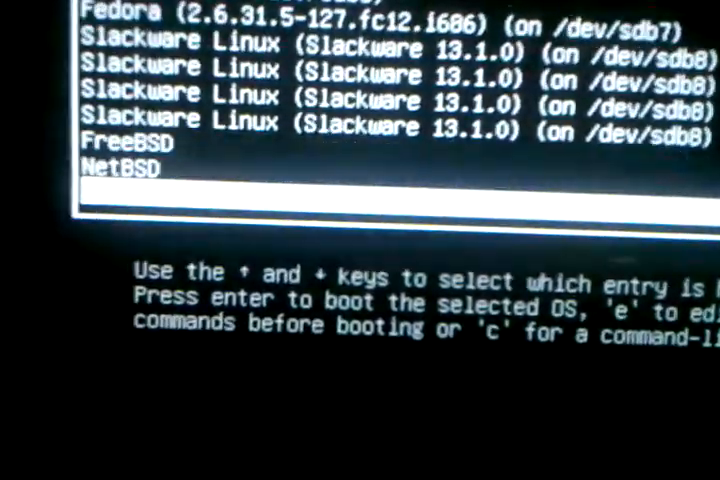
{"action": "key", "text": "Return"}
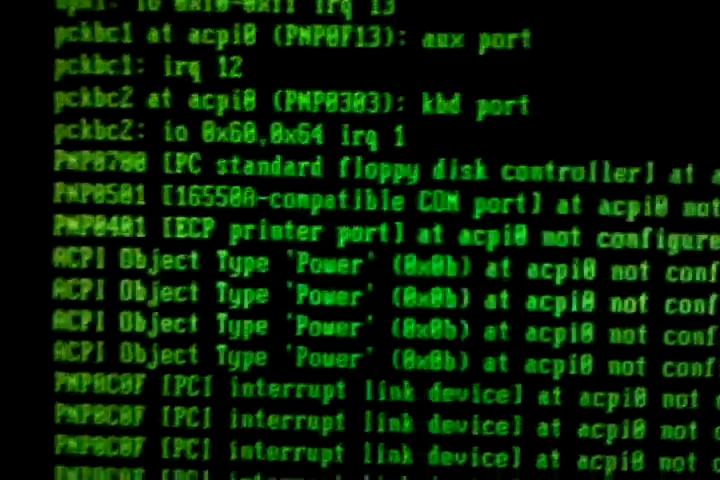
- Scroll through the NetBSD kernel messages probing PCI, IDE and USB devices
{"action": "scroll", "scroll_direction": "down", "scroll_amount": 3}
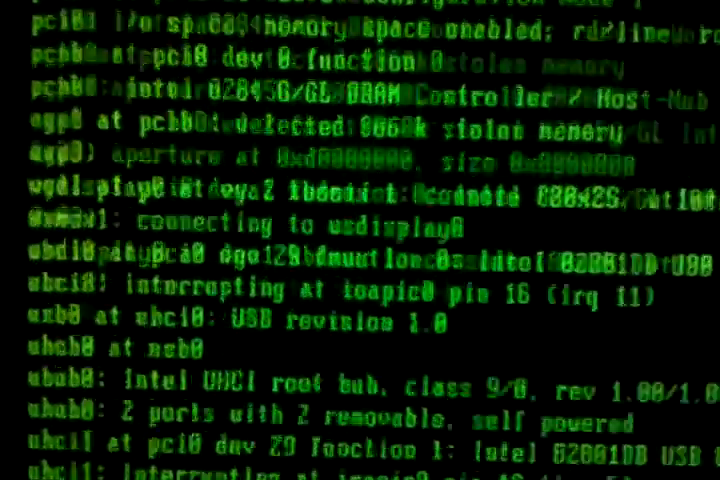
{"action": "scroll", "scroll_direction": "down", "scroll_amount": 3}
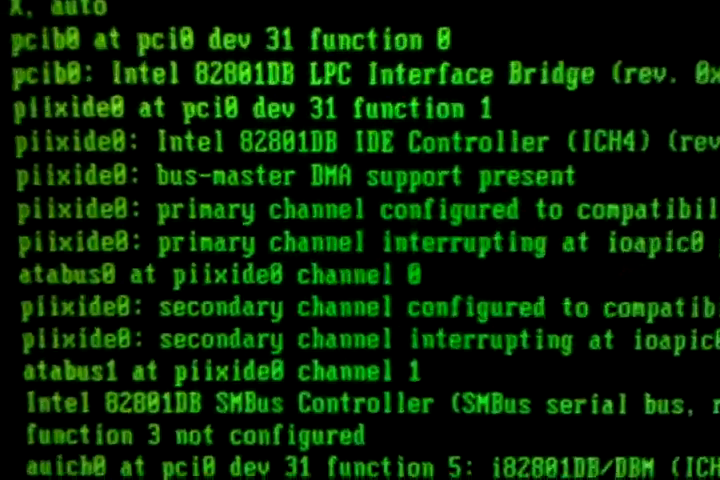
{"action": "scroll", "scroll_direction": "down", "scroll_amount": 3}
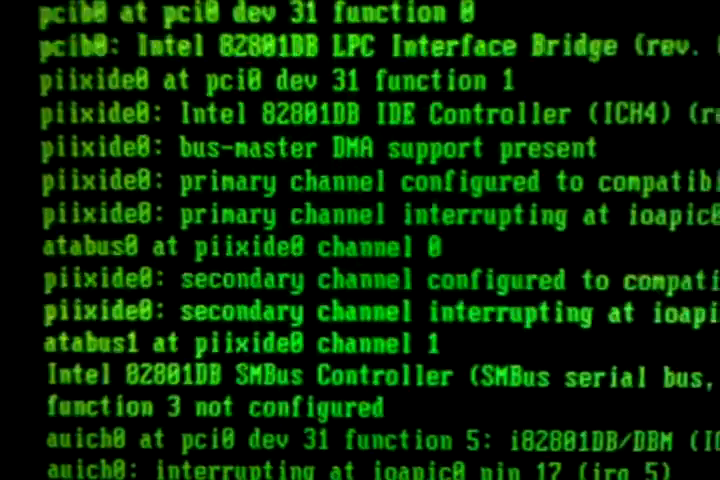